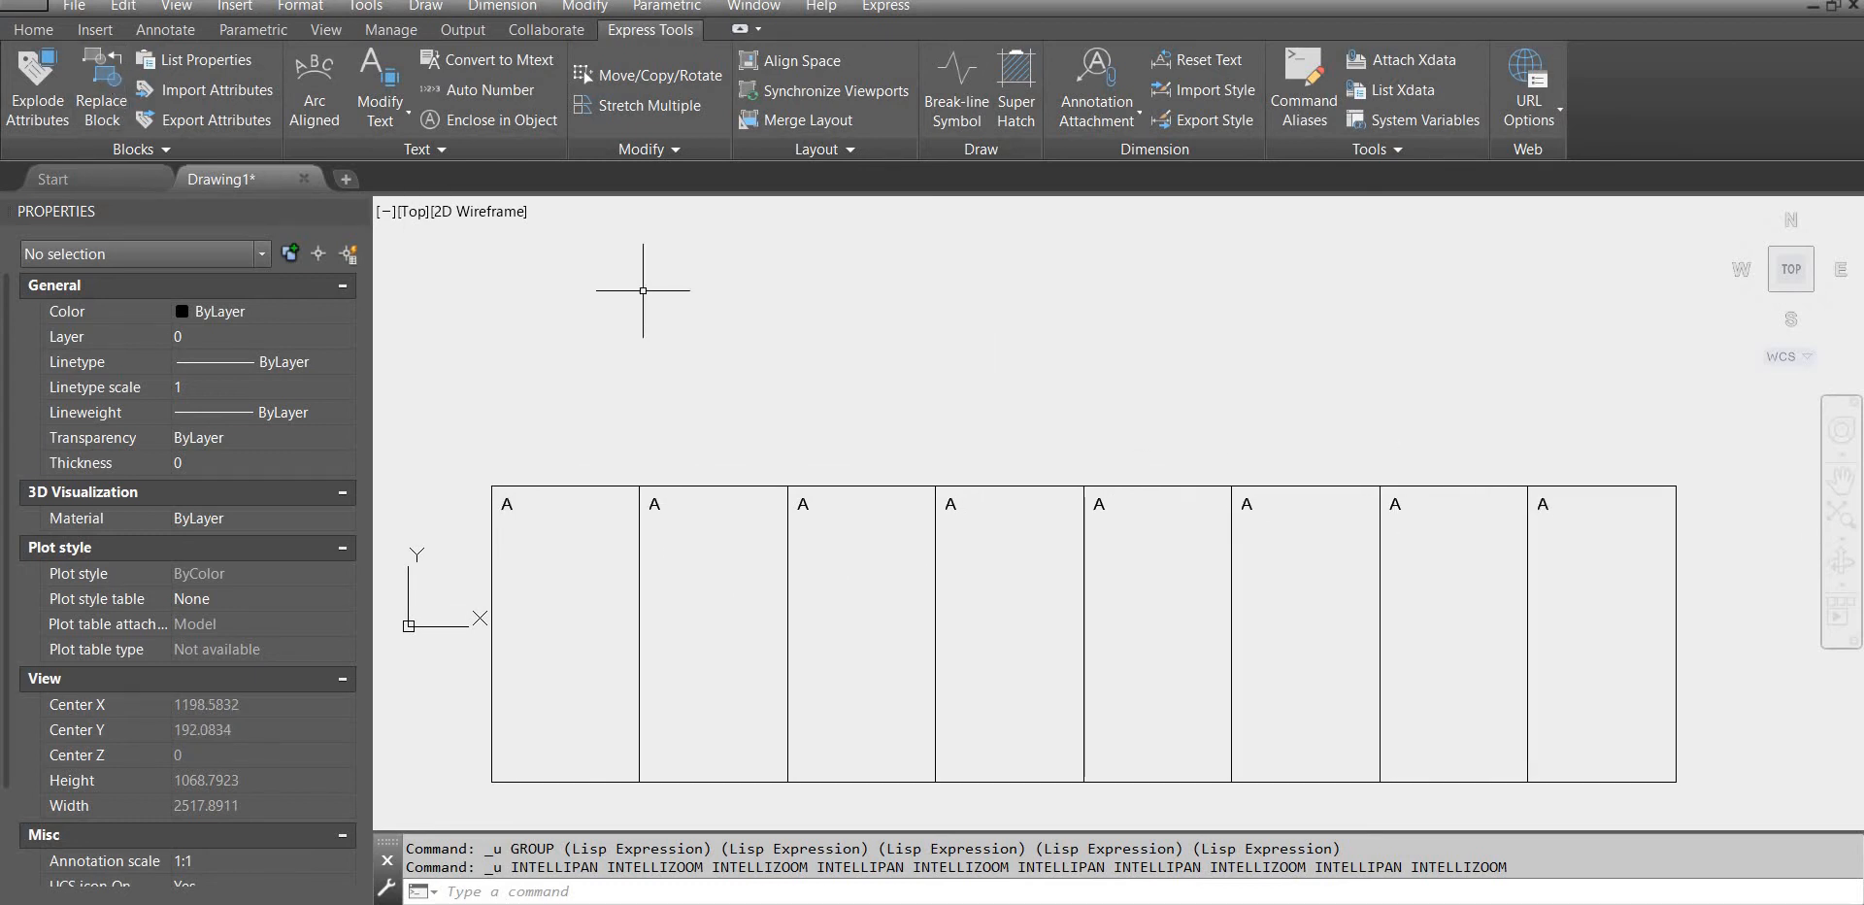
Start the Auto Number (TCOUNT) text command from the Express Tools Text panel
click(33, 29)
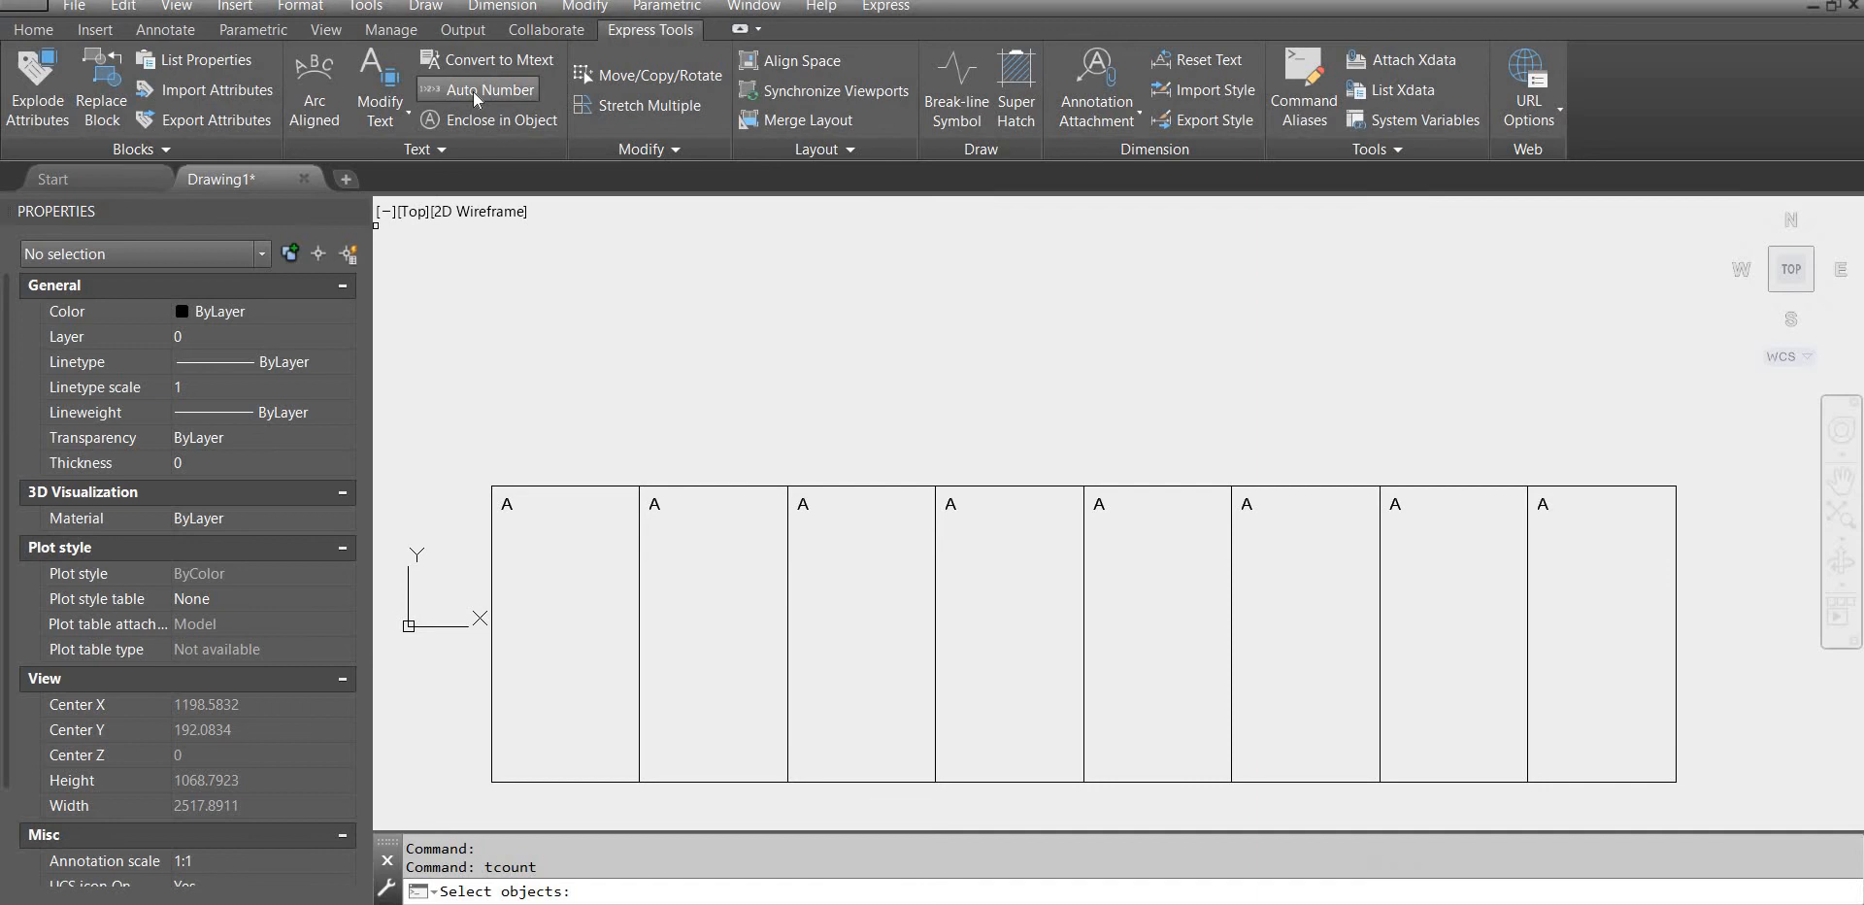
mouse_move(1584, 558)
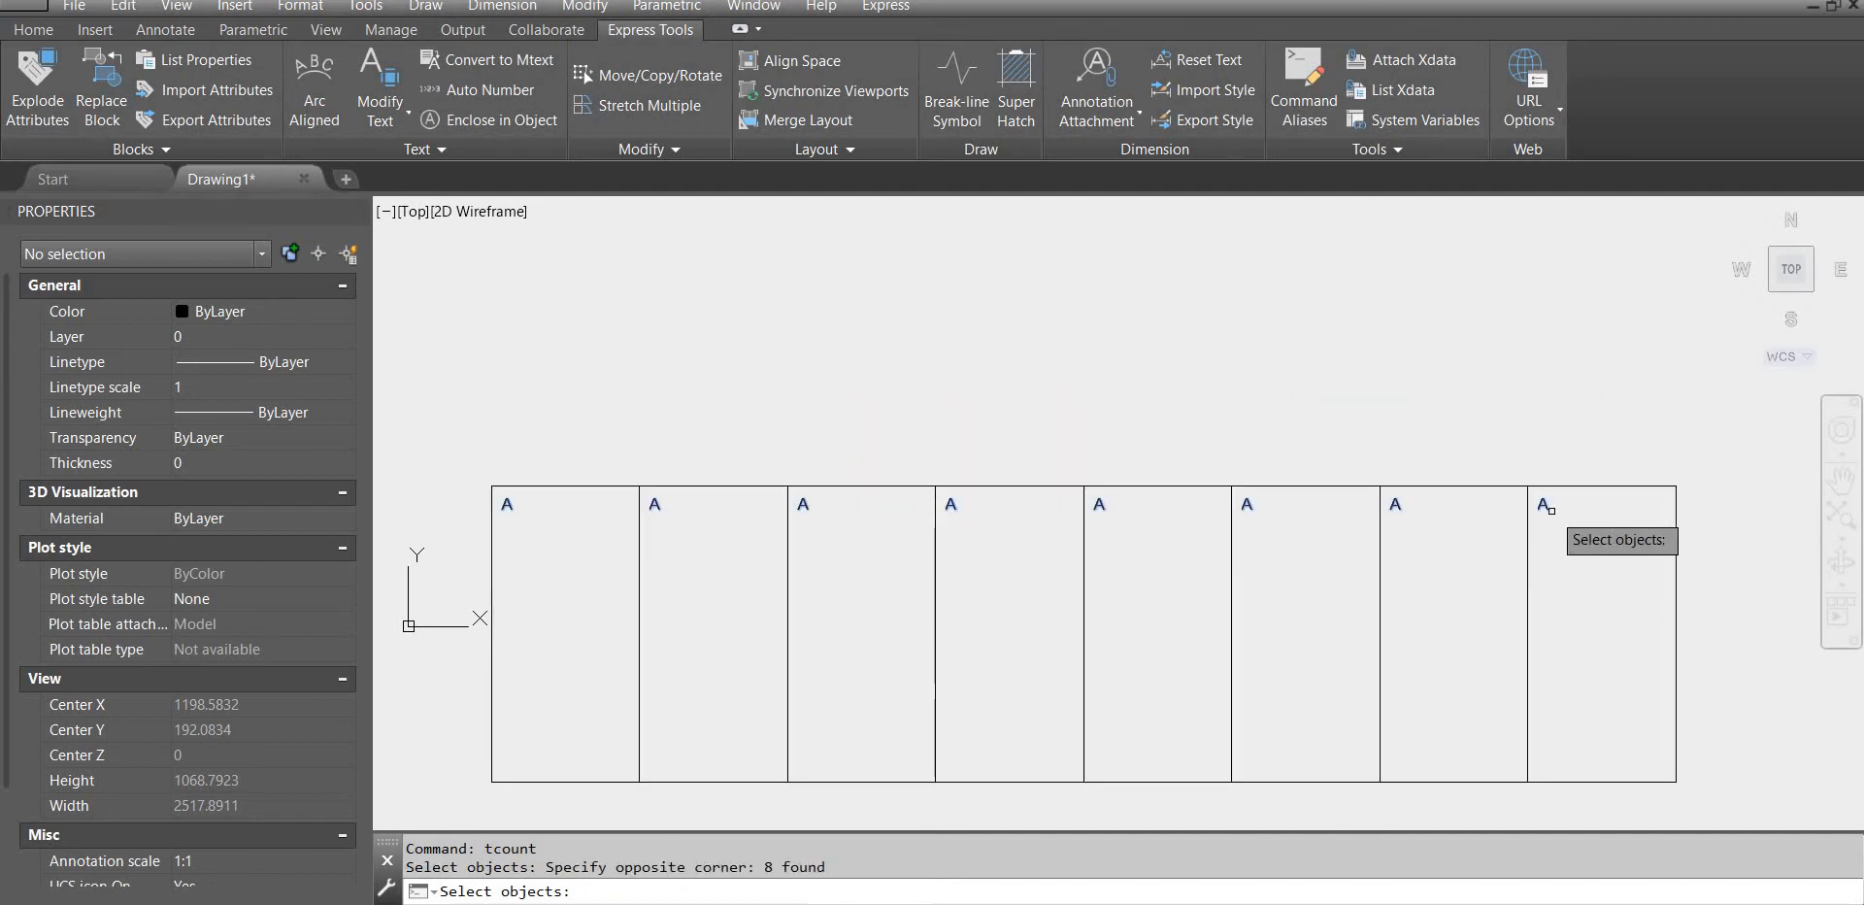
mouse_move(1114, 526)
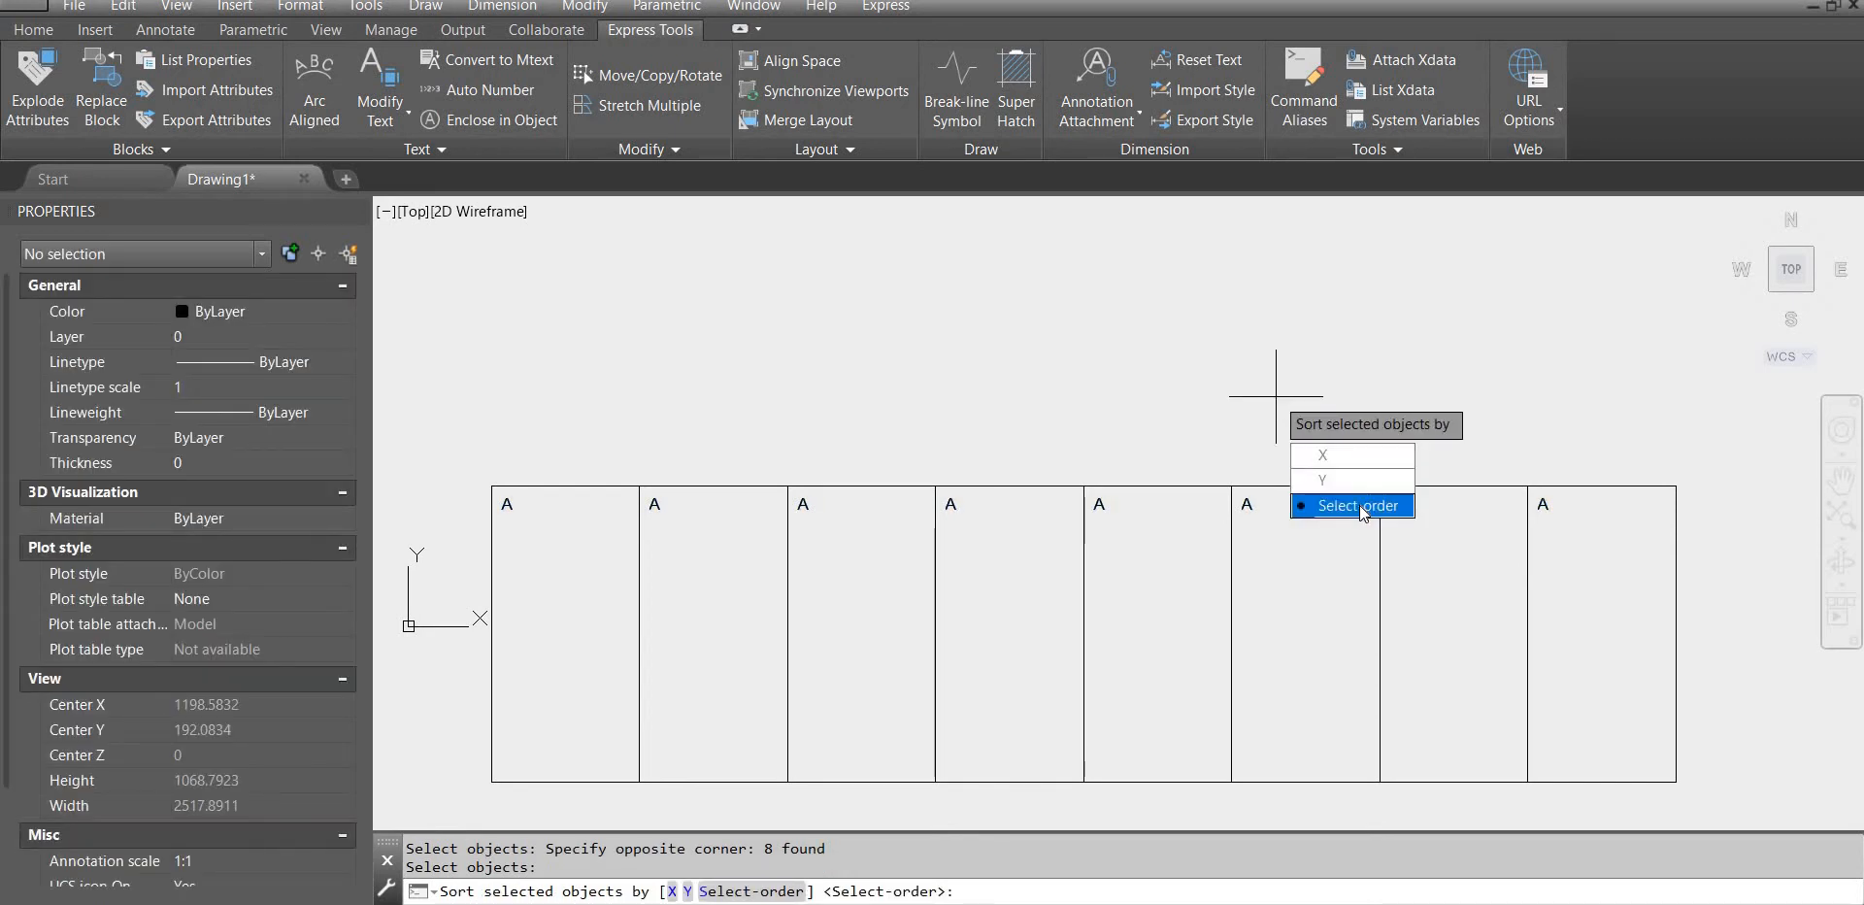
Number the texts by Select-order with start/increment 1,1, overwriting the letters with 1-8
click(1351, 504)
text(1)
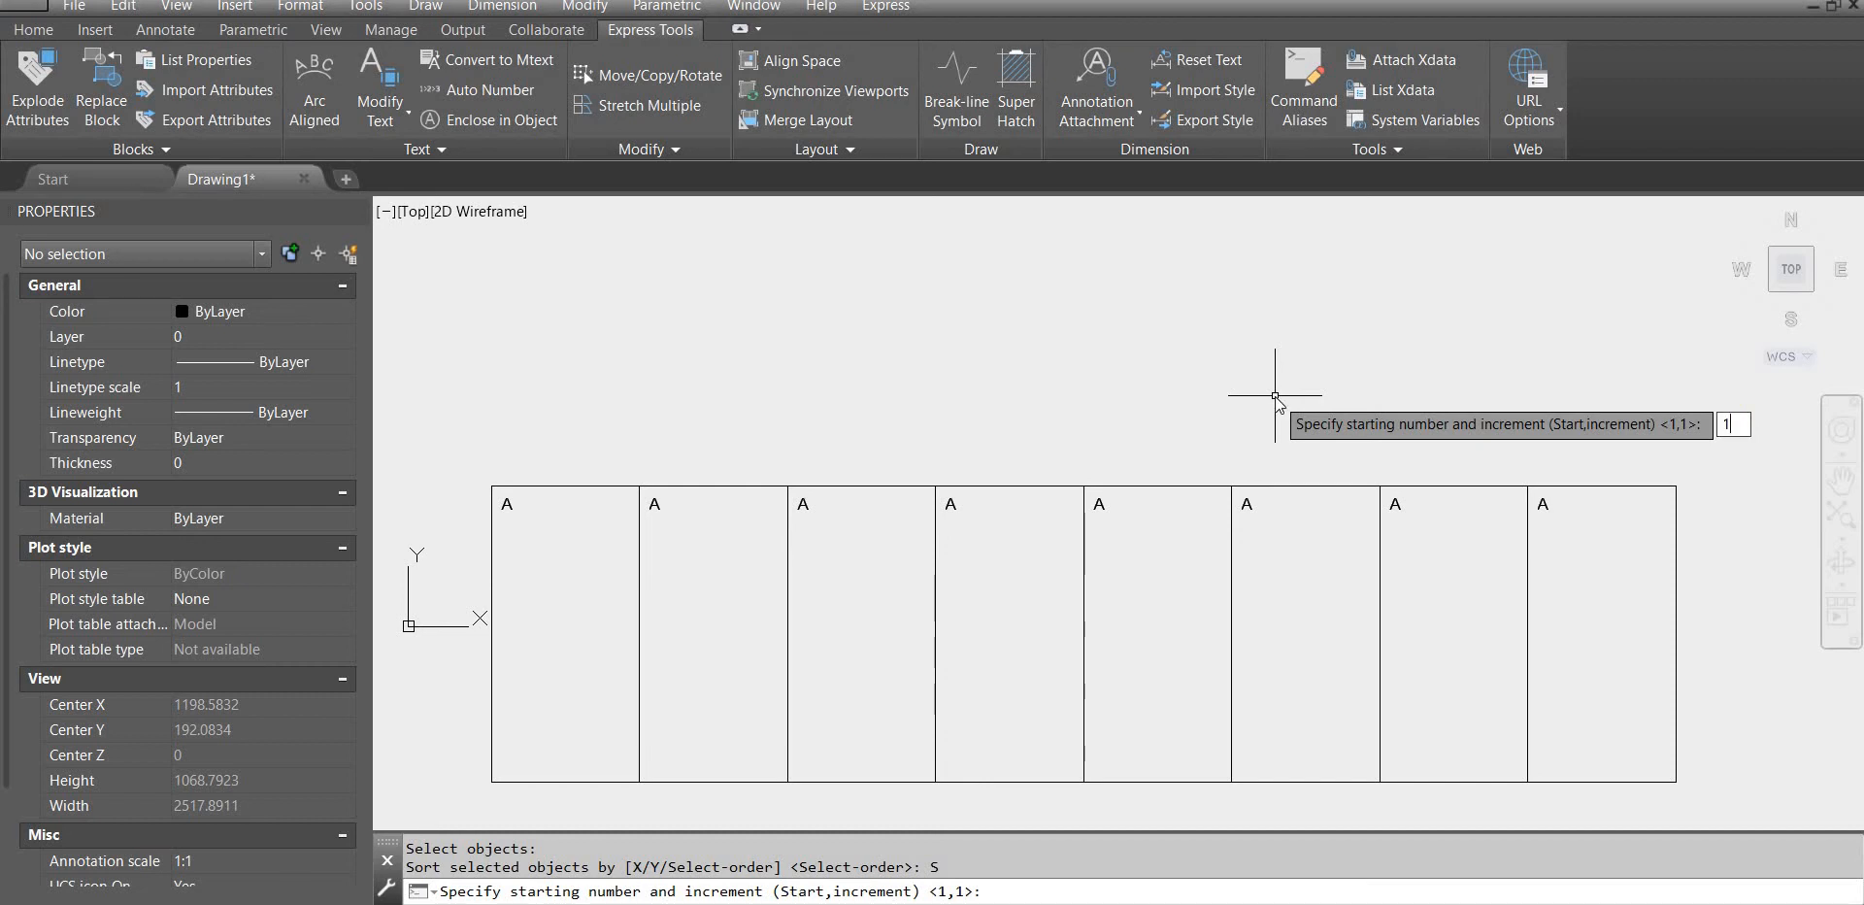
text(,1)
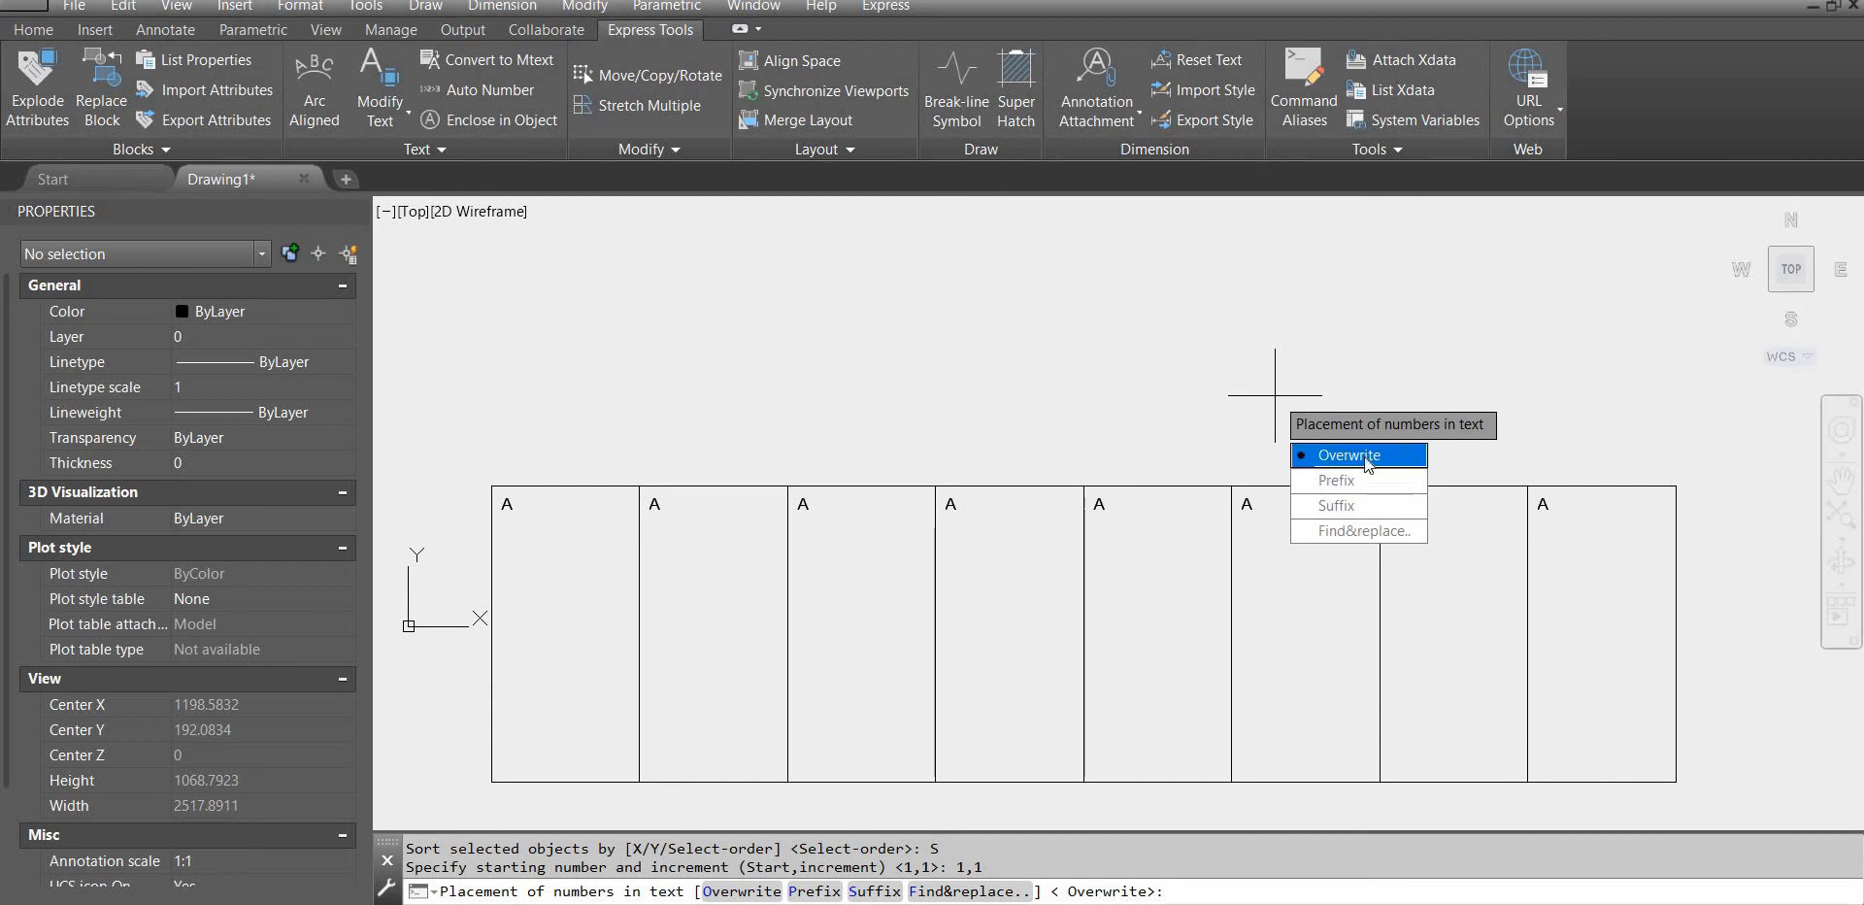
click(1347, 454)
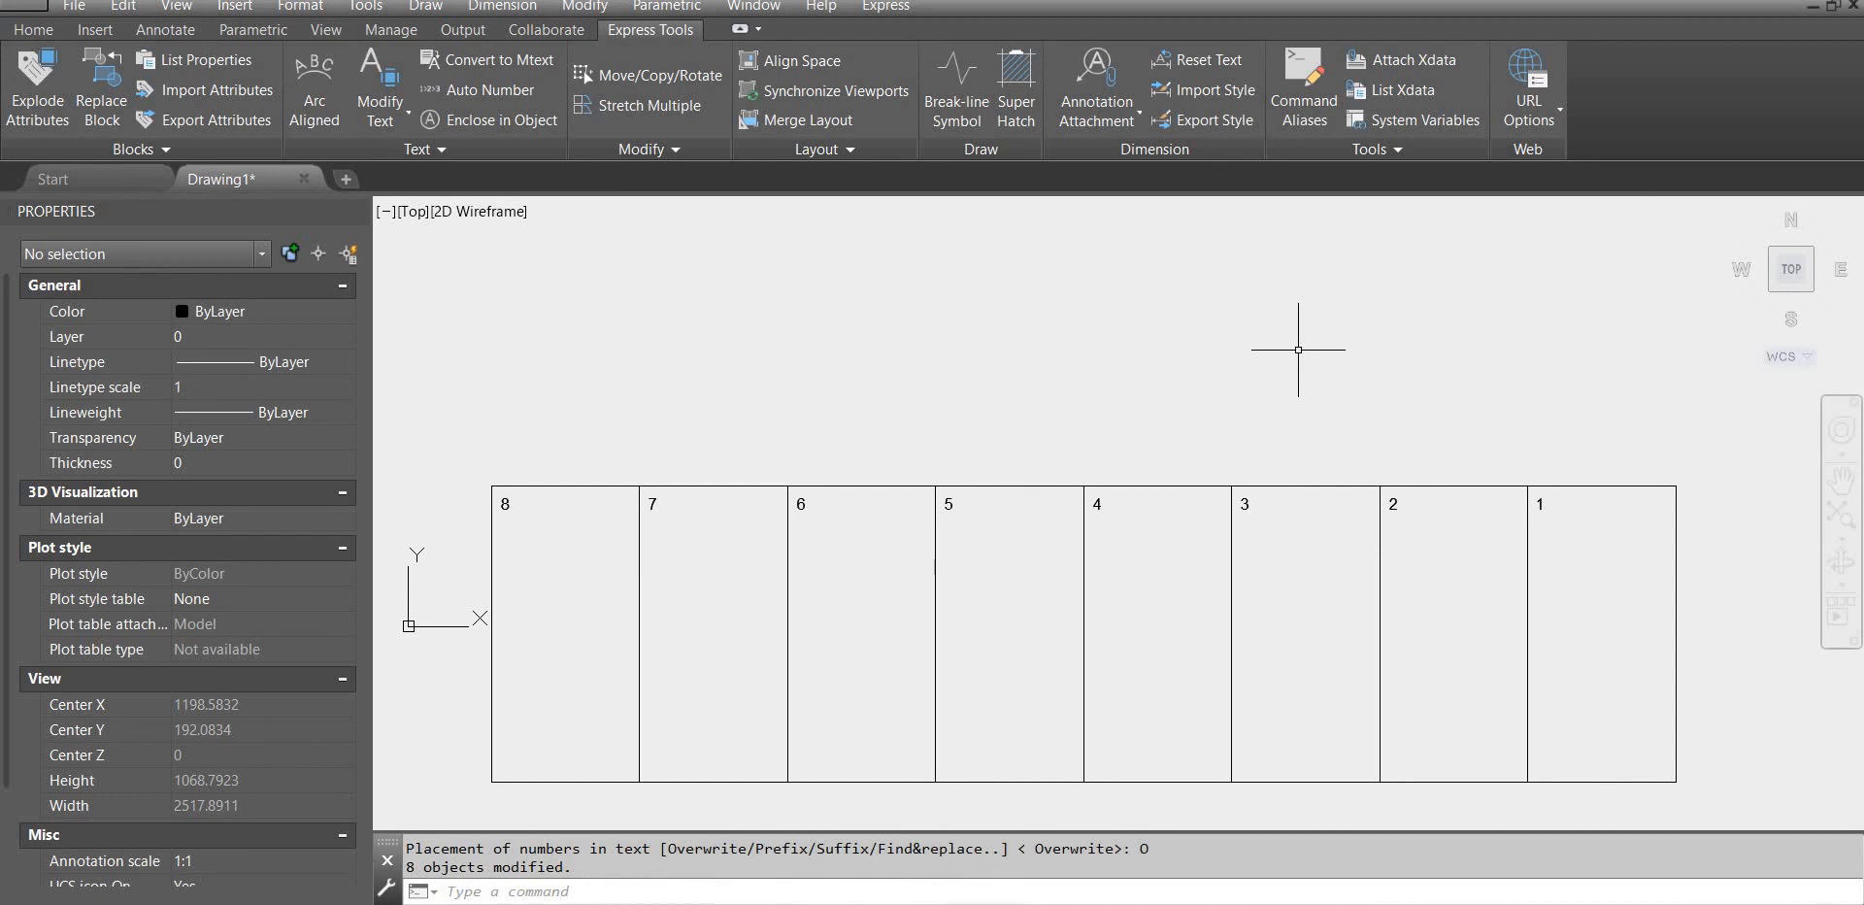